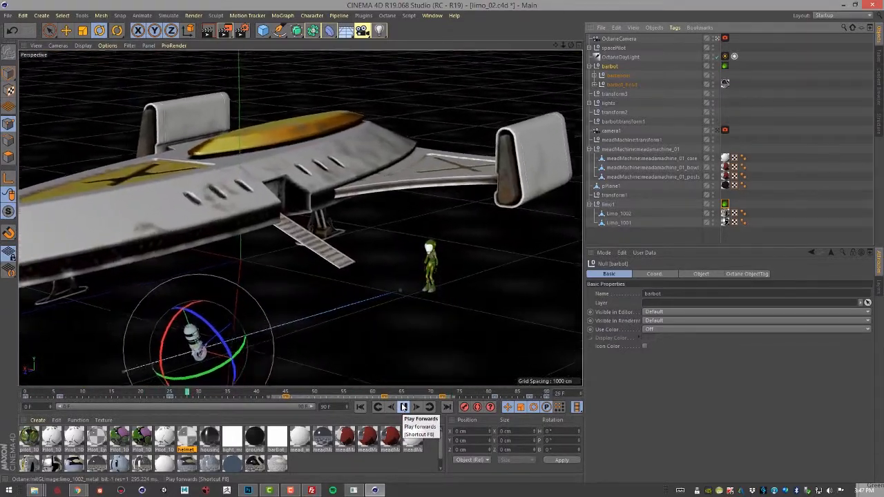
# Step: Select the barbot object and add an Octane ObjectTag from the C4doctane Tags category
pyautogui.click(404, 407)
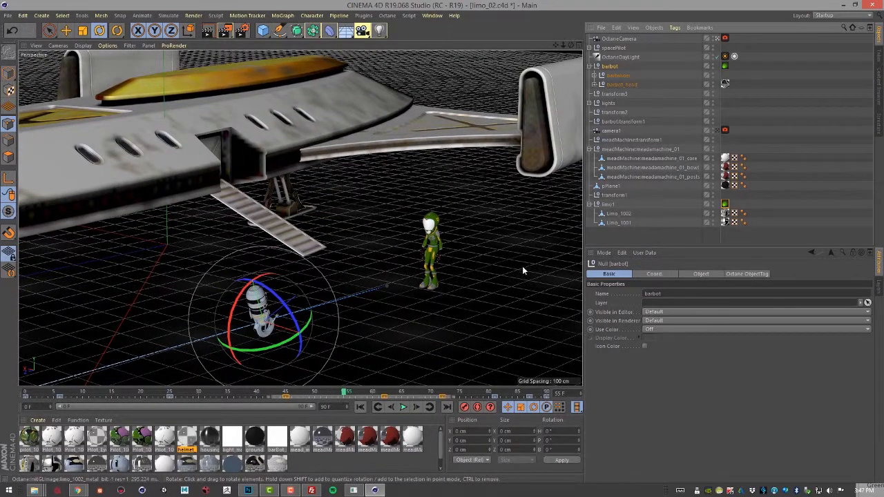
pyautogui.moveTo(476, 246)
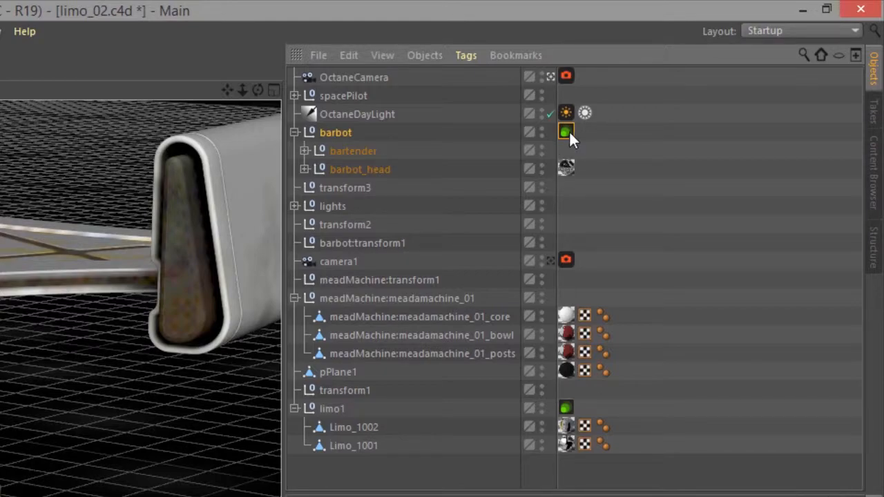
pyautogui.click(465, 55)
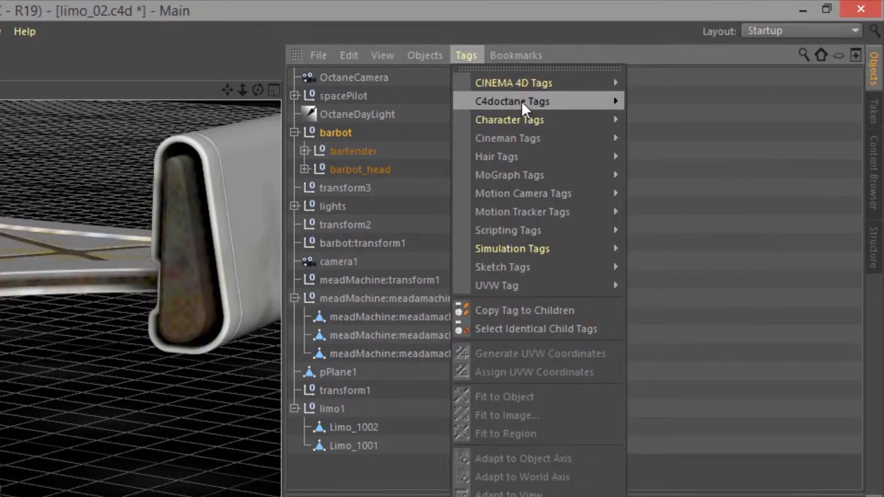
pyautogui.moveTo(573, 8)
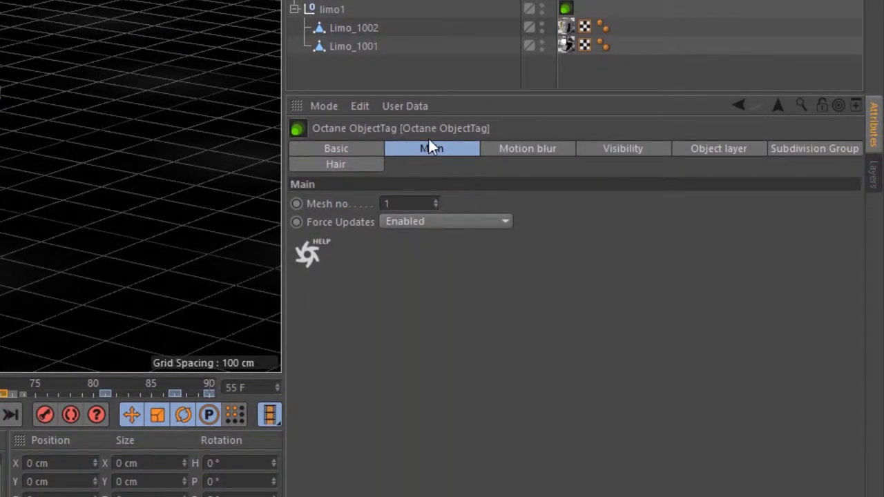
# Step: Set Force Updates to Disabled in the Octane object tag's Main settings
pyautogui.click(445, 221)
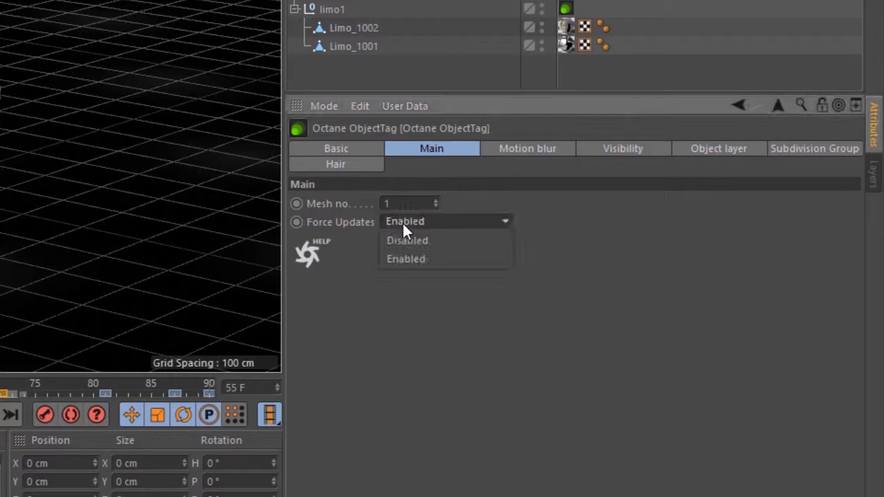
pyautogui.moveTo(426, 240)
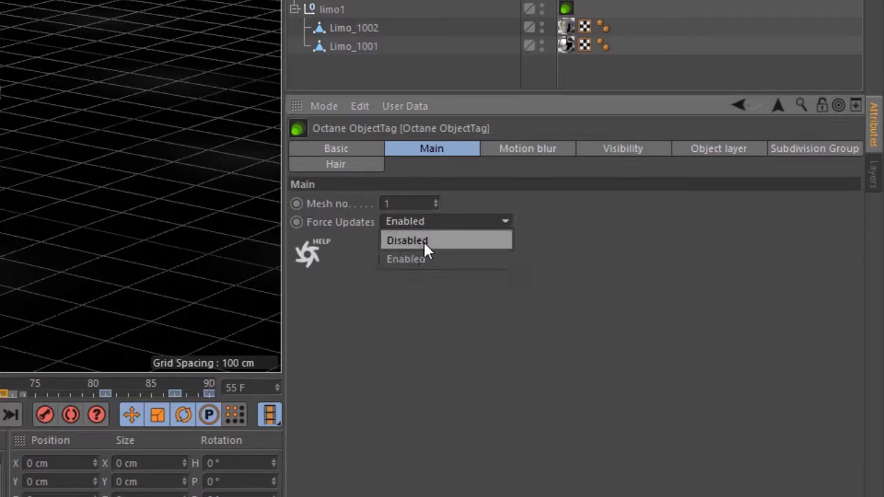
pyautogui.click(408, 241)
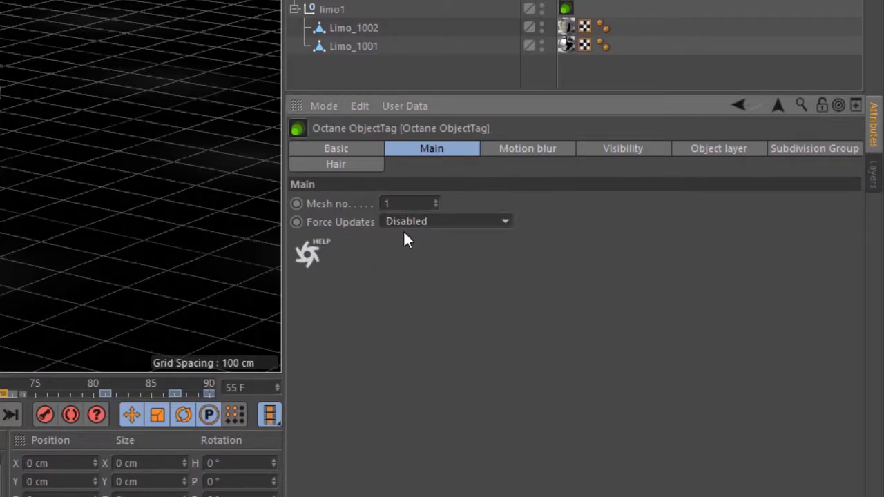
pyautogui.moveTo(387, 238)
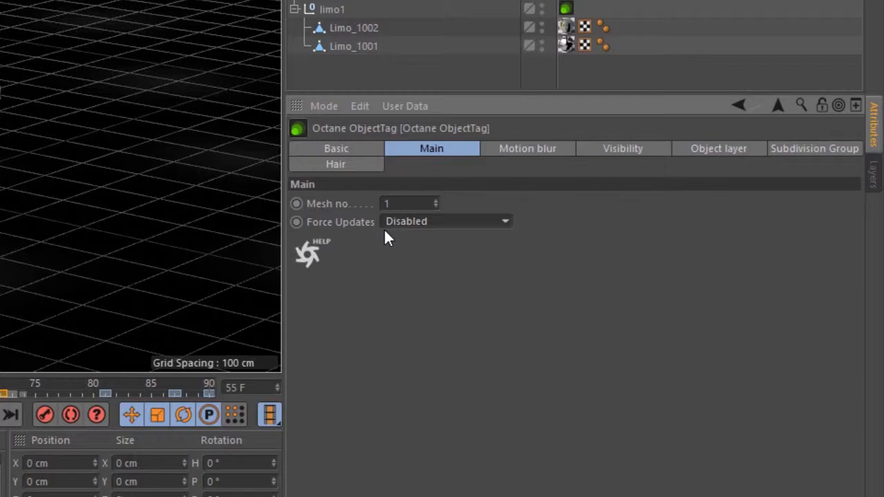
pyautogui.moveTo(385, 238)
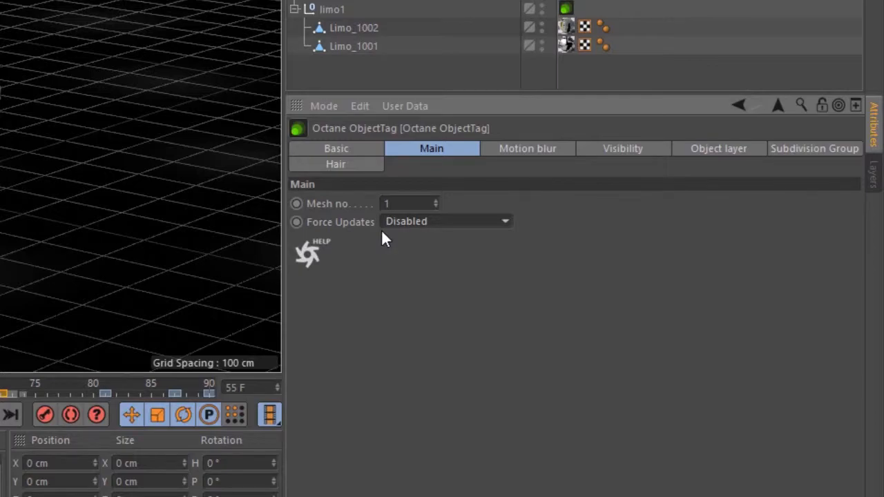
pyautogui.click(445, 221)
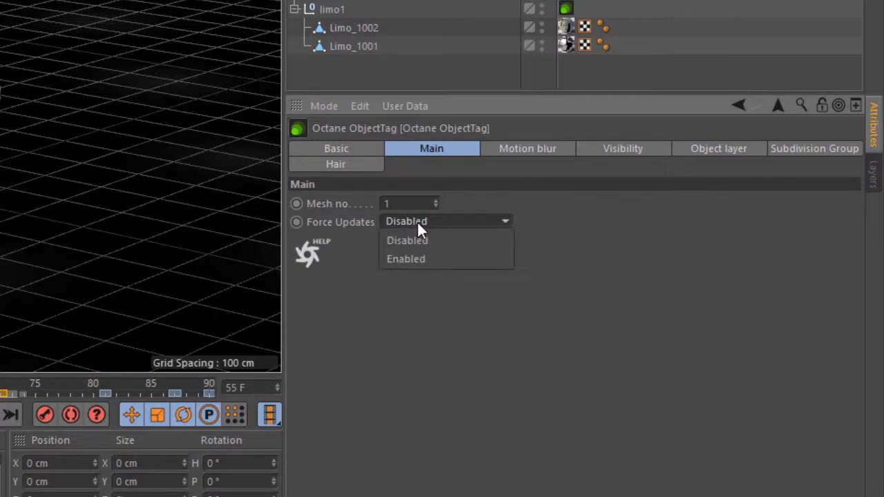
pyautogui.click(406, 258)
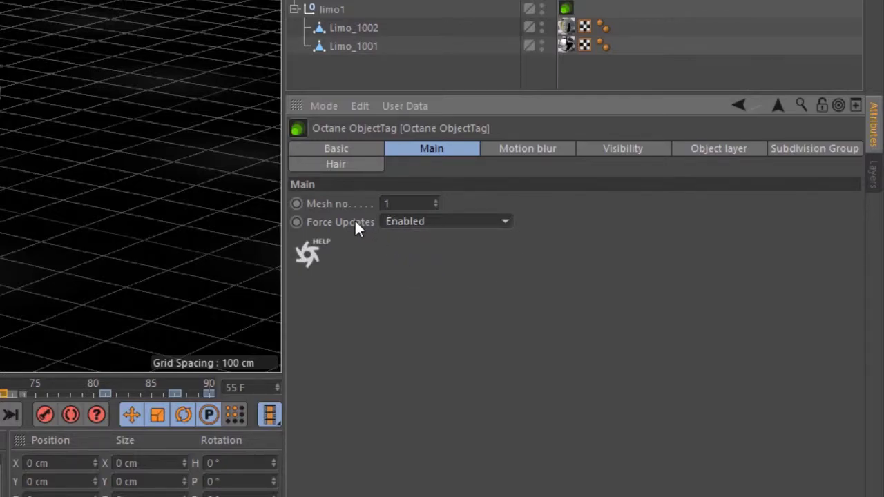
pyautogui.moveTo(408, 227)
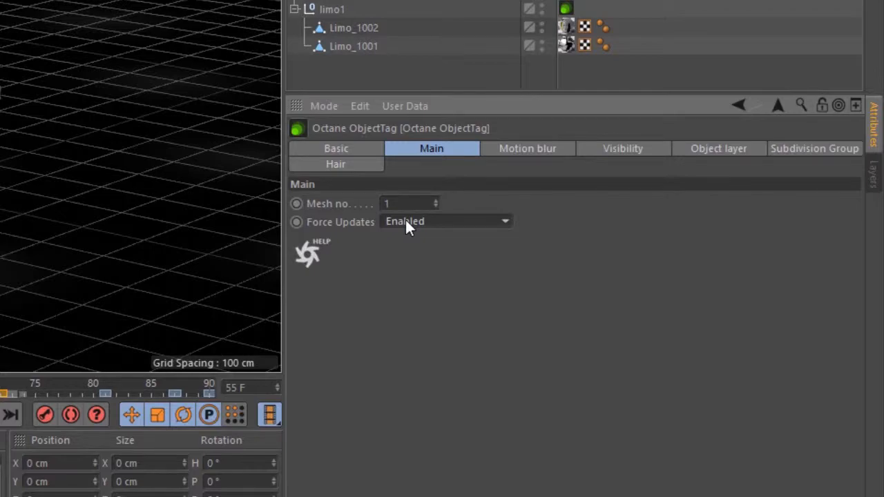
pyautogui.moveTo(407, 228)
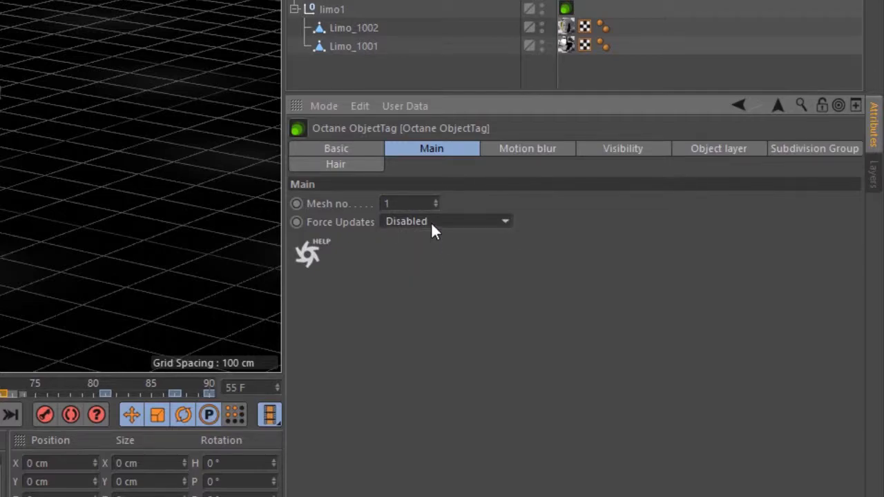
pyautogui.moveTo(414, 246)
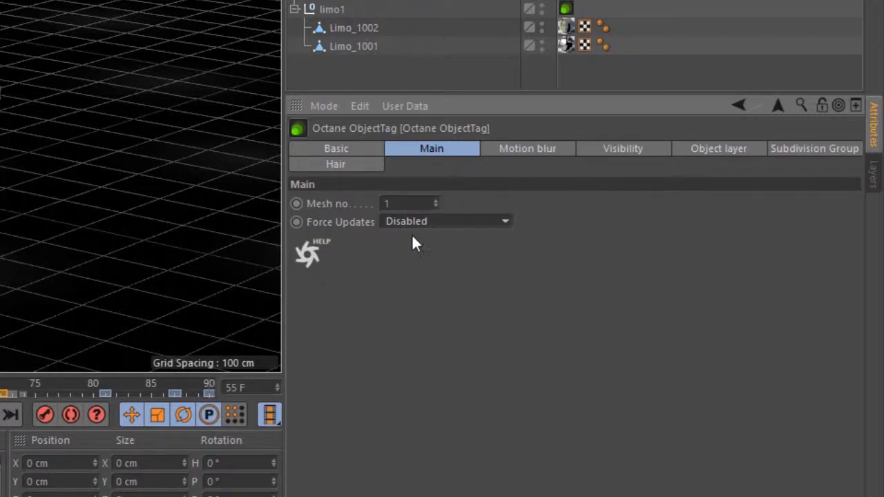